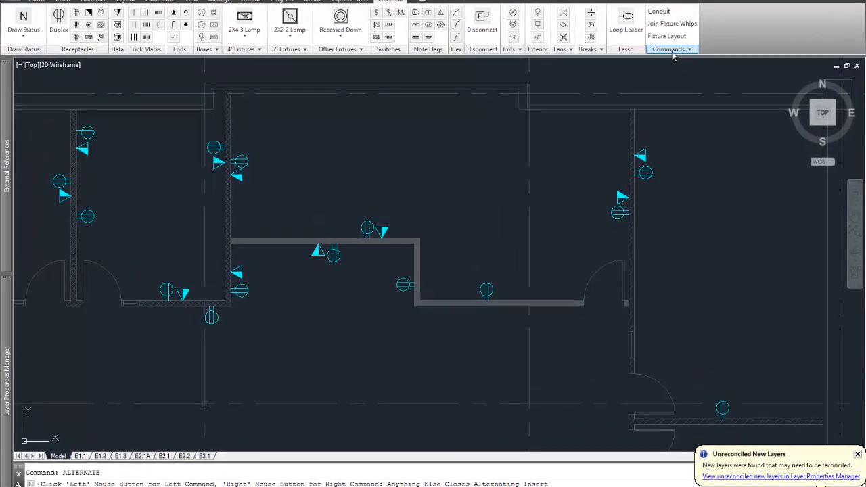
Expand the Commands panel dropdown on the electrical ribbon.
{"action": "left_click", "coordinate": [668, 49]}
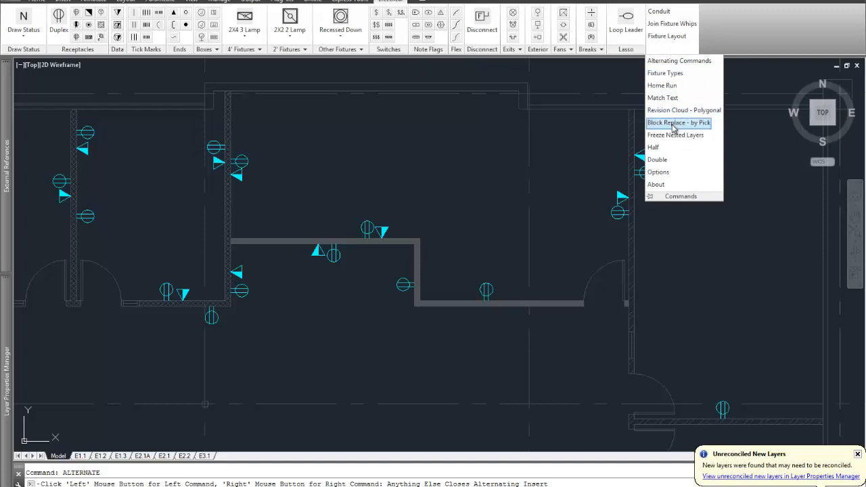
{"action": "mouse_move", "coordinate": [679, 122]}
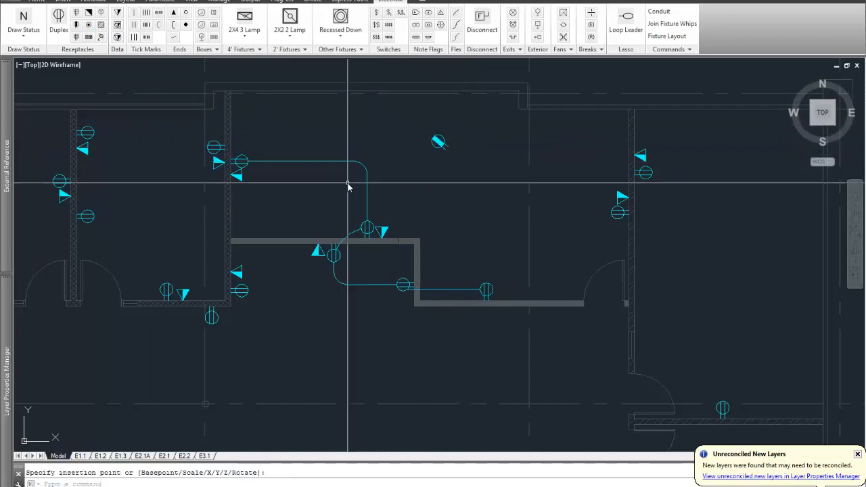
{"action": "mouse_move", "coordinate": [422, 186]}
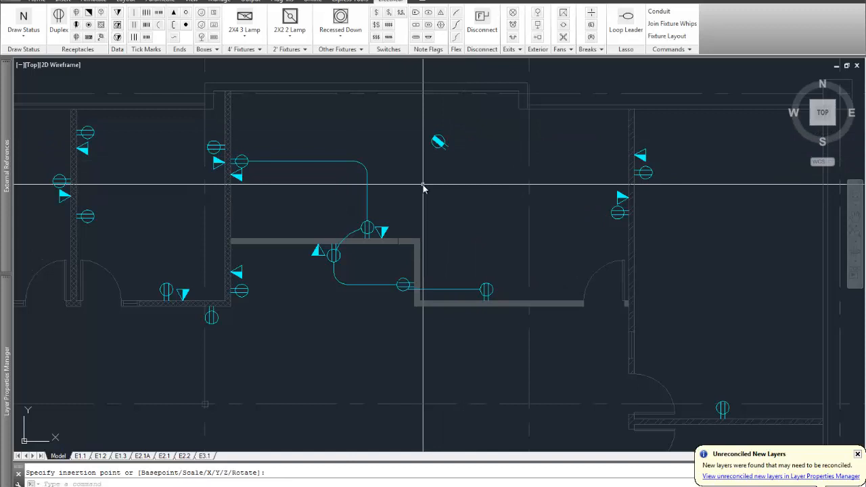
{"action": "mouse_move", "coordinate": [465, 77]}
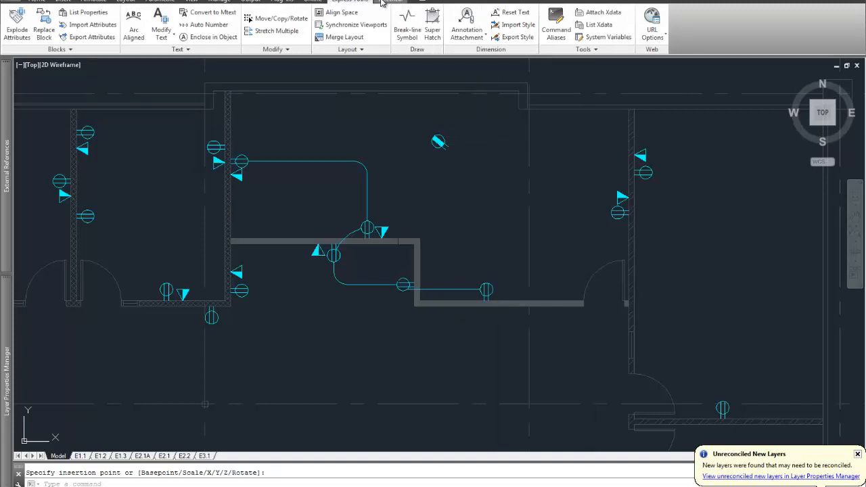
Return to the electrical ribbon and expand the Commands panel dropdown again.
{"action": "left_click", "coordinate": [391, 2]}
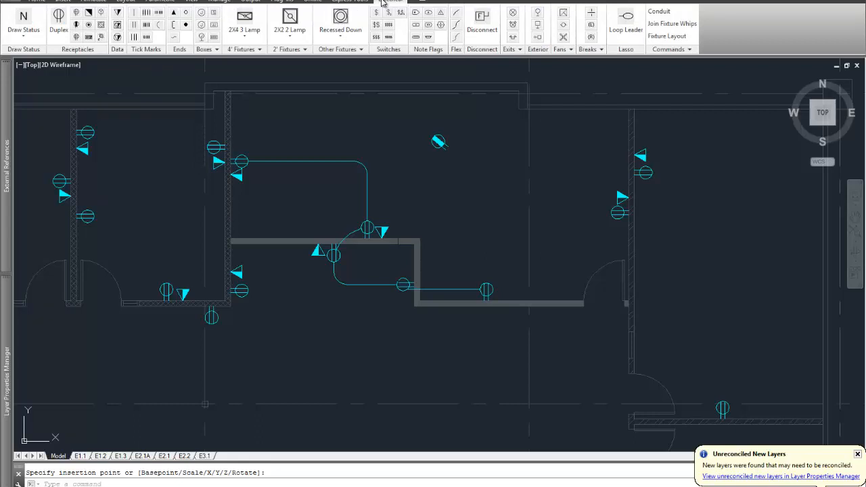
{"action": "left_click", "coordinate": [671, 48]}
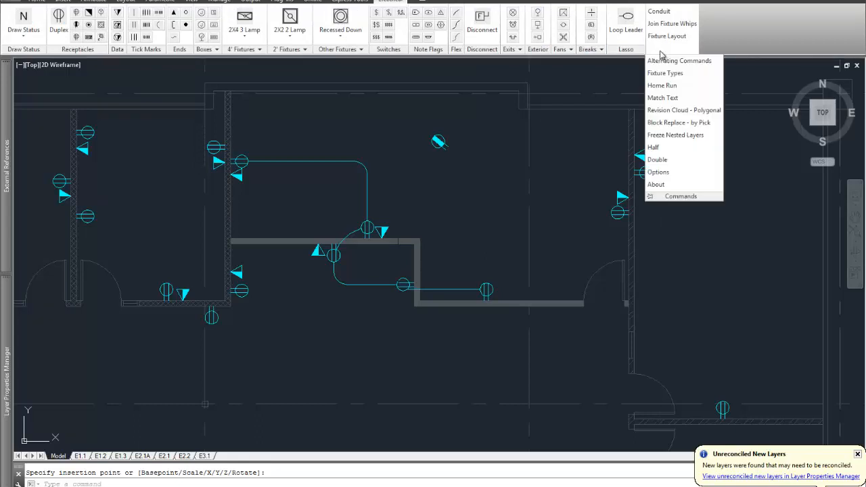
{"action": "mouse_move", "coordinate": [679, 122]}
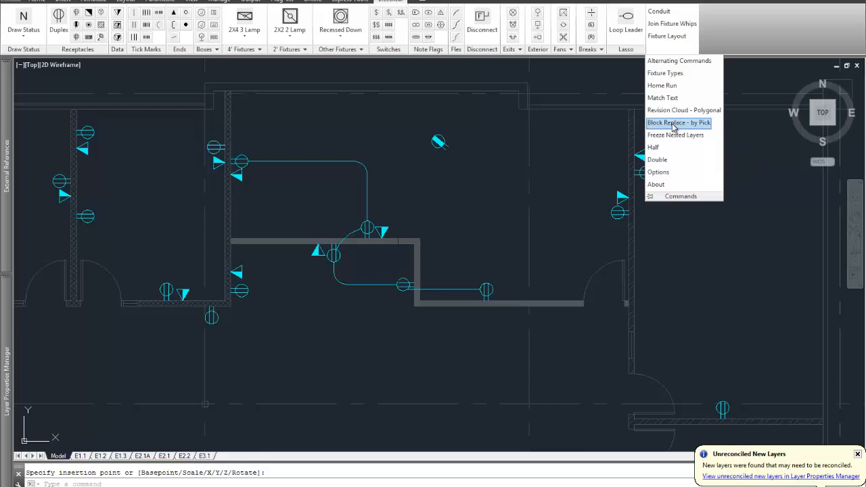
Start Block Replace by Pick and select the wall-corner fixture on the conduit run to replace.
{"action": "left_click", "coordinate": [678, 122]}
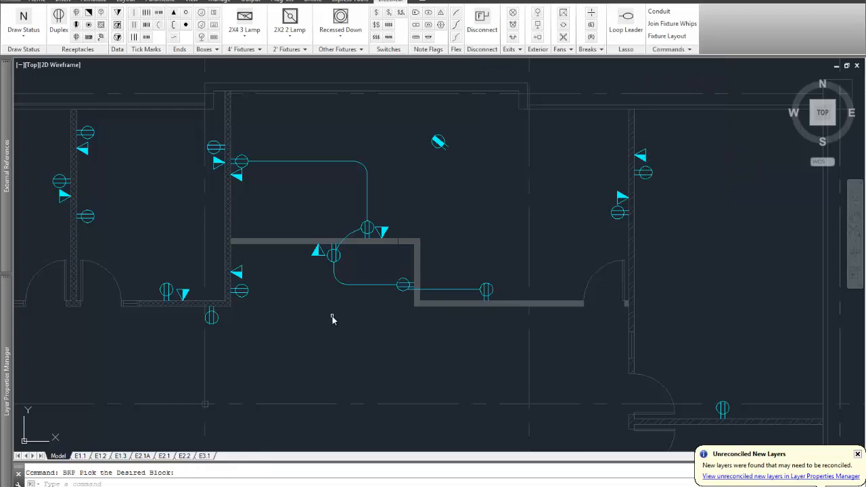
{"action": "mouse_move", "coordinate": [412, 222]}
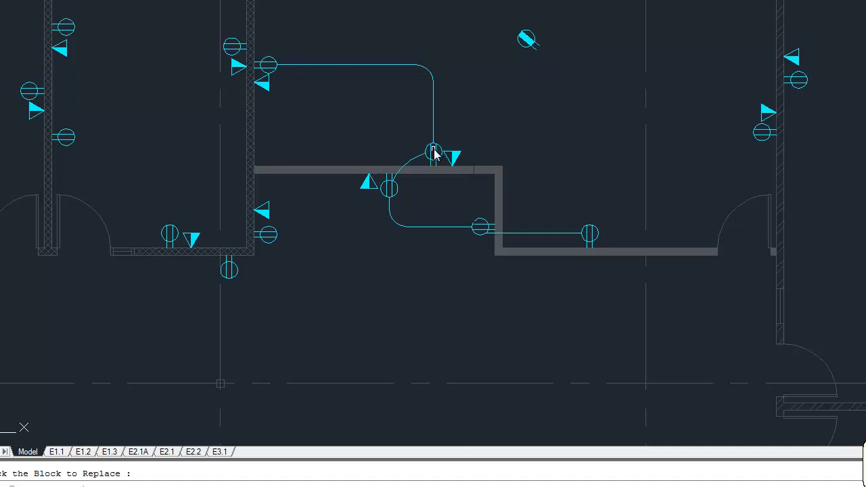
{"action": "left_click", "coordinate": [433, 150]}
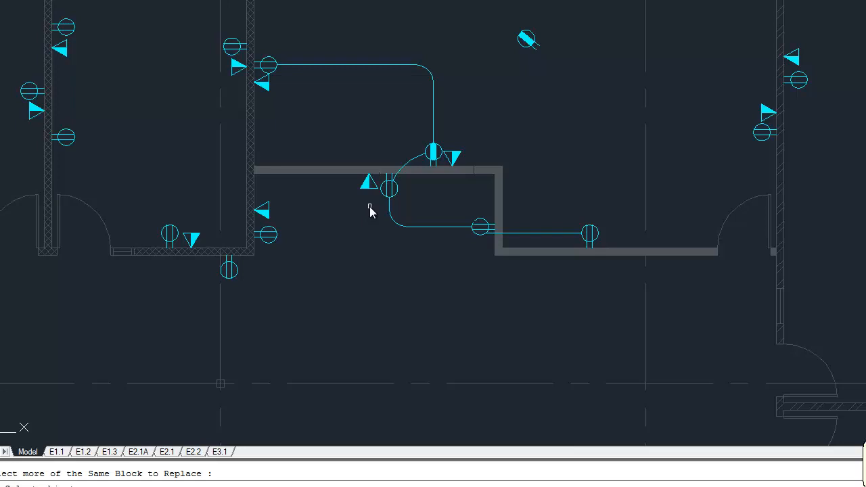
{"action": "mouse_move", "coordinate": [46, 12]}
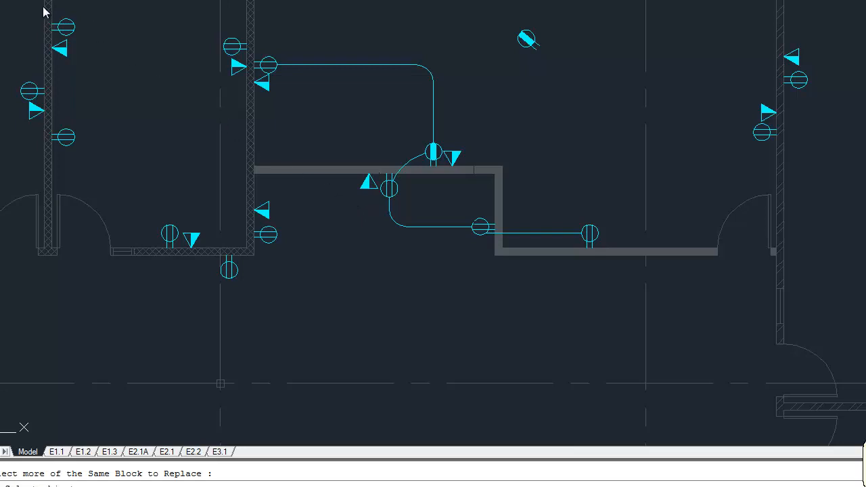